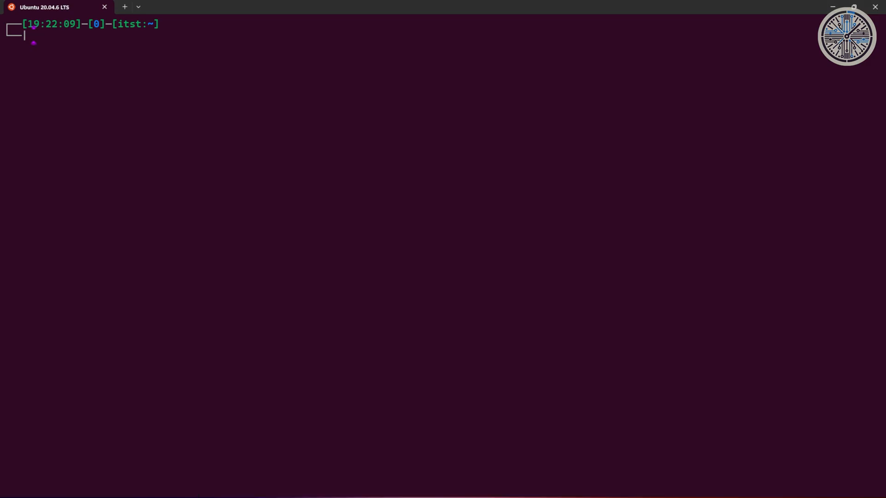
Create an empty create_user.sh with touch and open it in nano.
type("touch create")
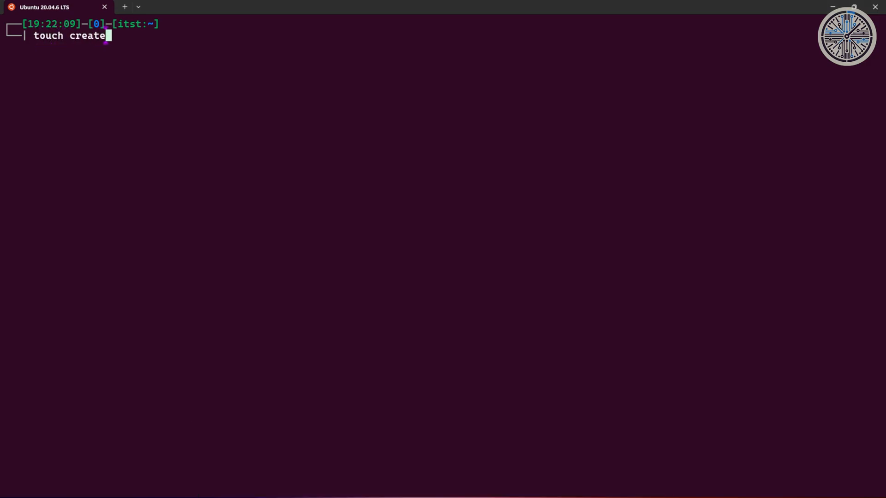
type("_user.sh")
type("n")
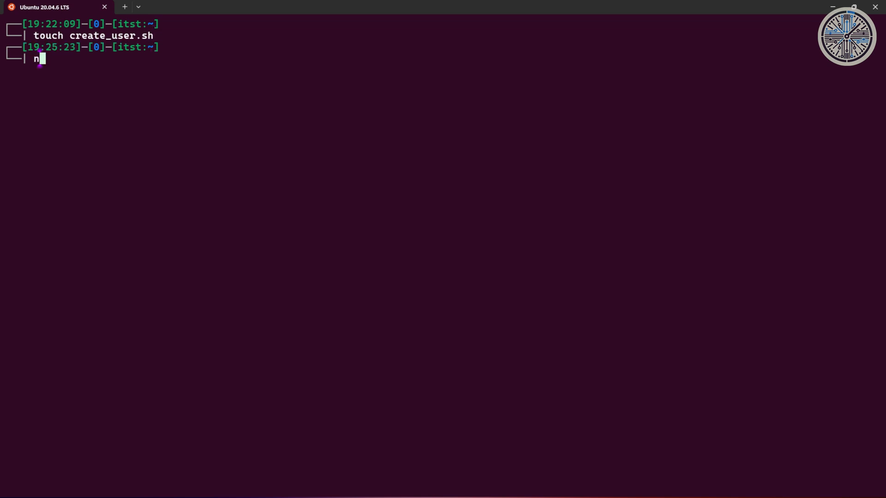
type("ano cre")
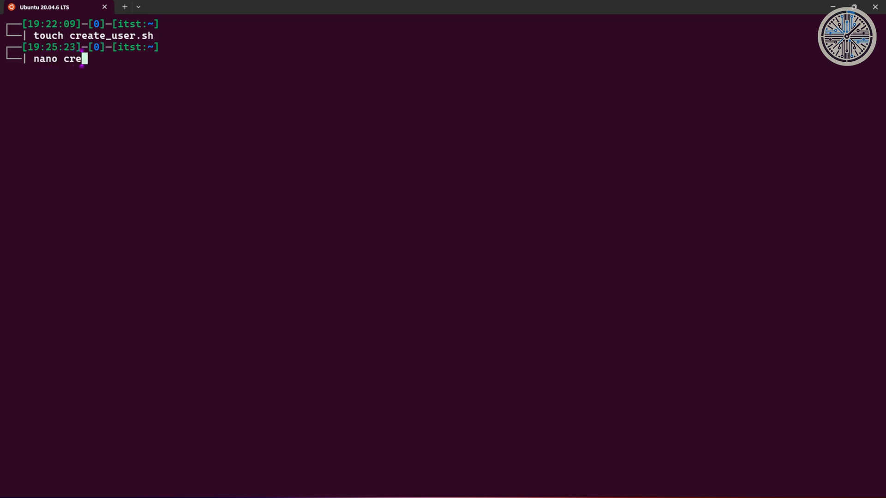
type("ate_user.sh")
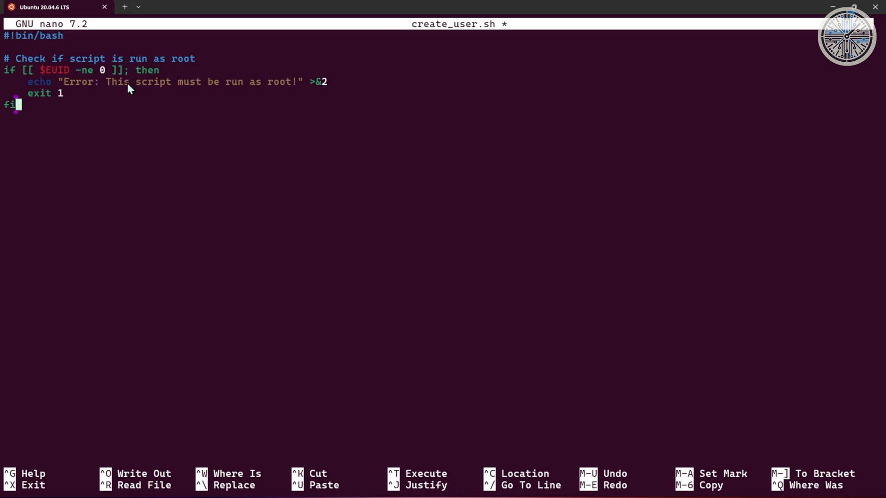
mouse_move(107, 79)
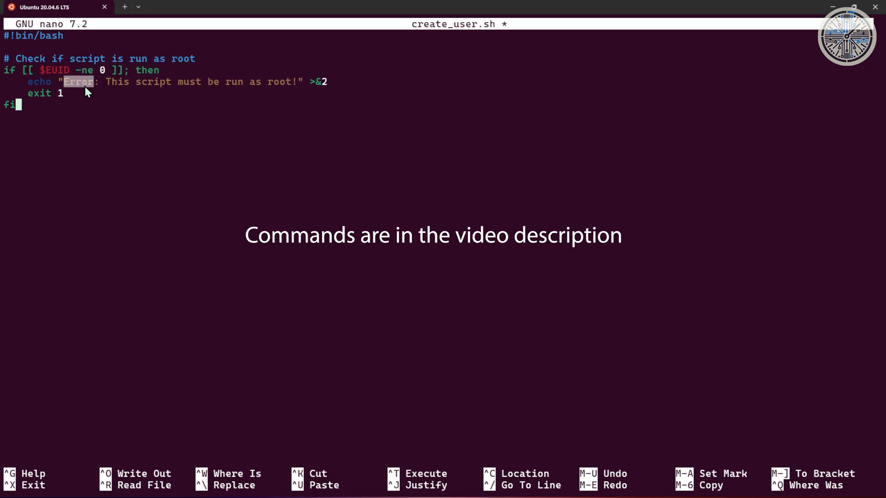
Paste the #!/bin/bash shebang, EUID root check, and username, full name and password prompts.
left_click_drag(65, 82, 262, 82)
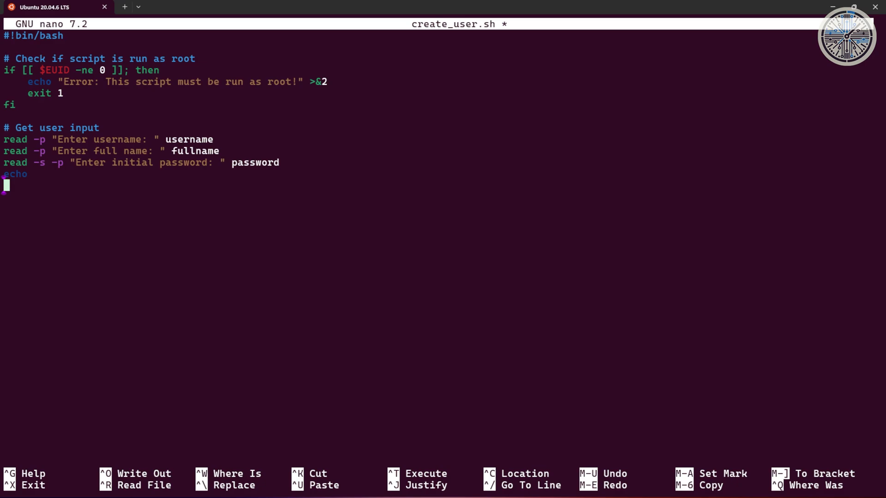
mouse_move(281, 240)
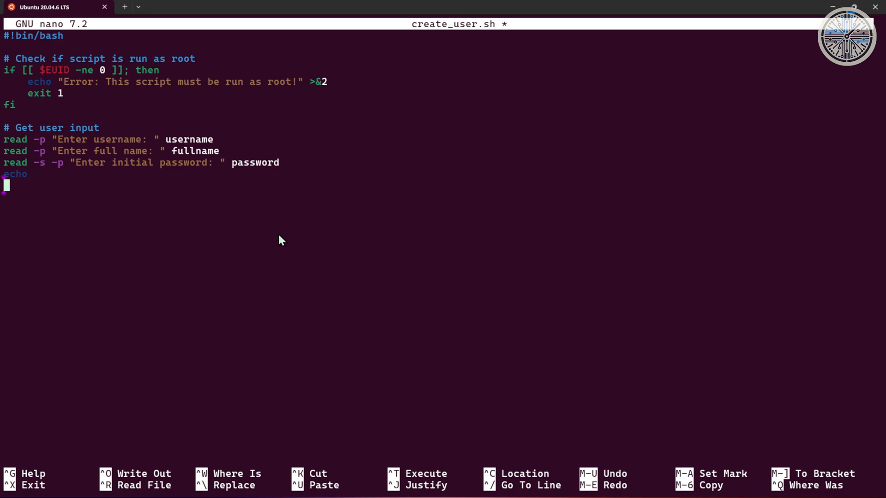
mouse_move(153, 154)
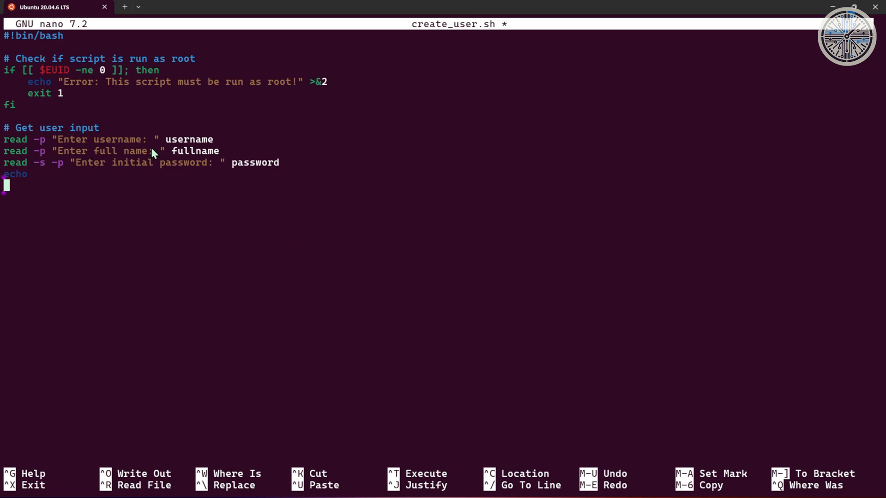
mouse_move(181, 141)
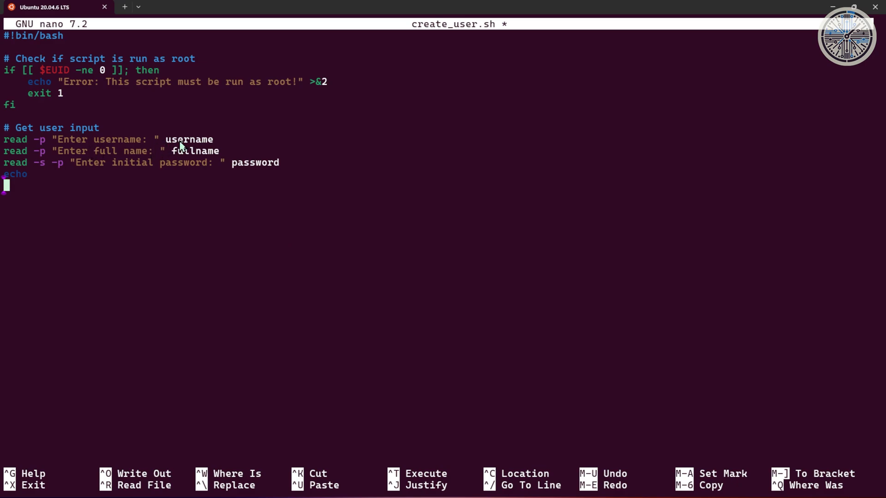
mouse_move(182, 146)
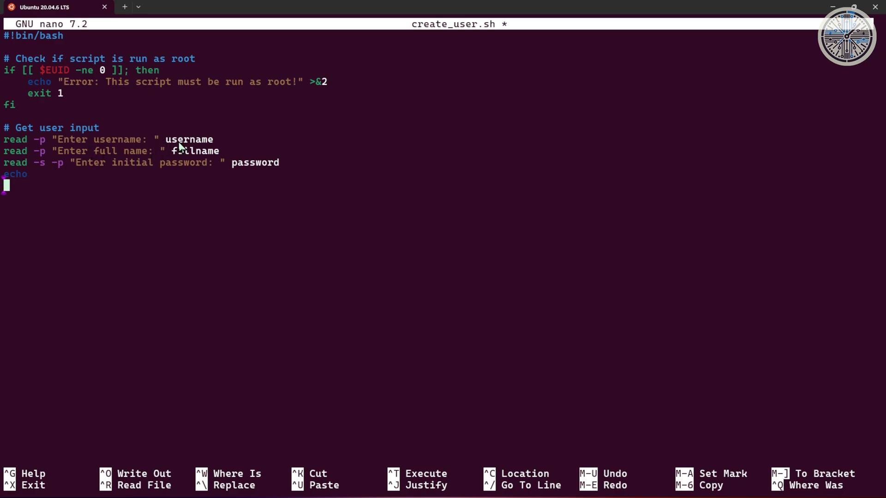
mouse_move(107, 165)
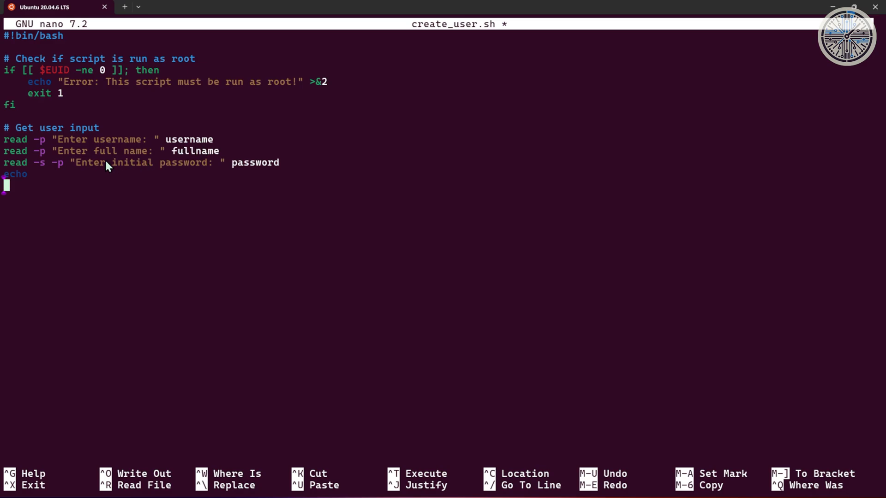
mouse_move(125, 171)
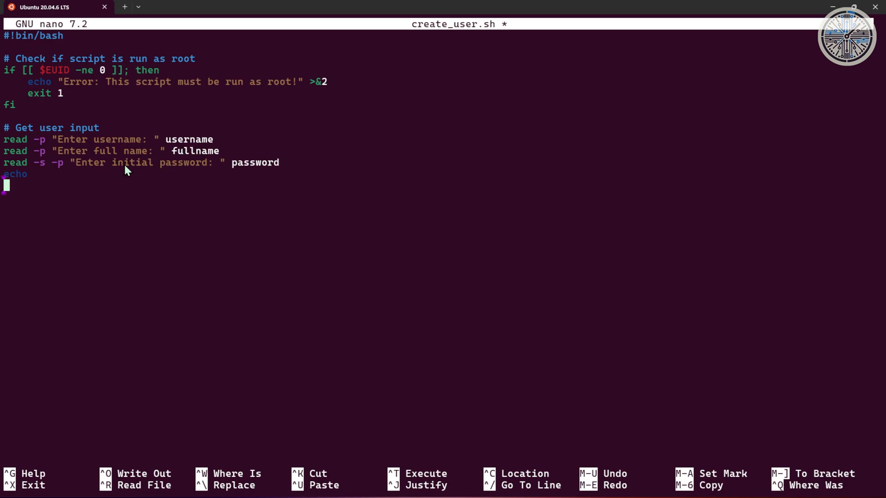
mouse_move(196, 157)
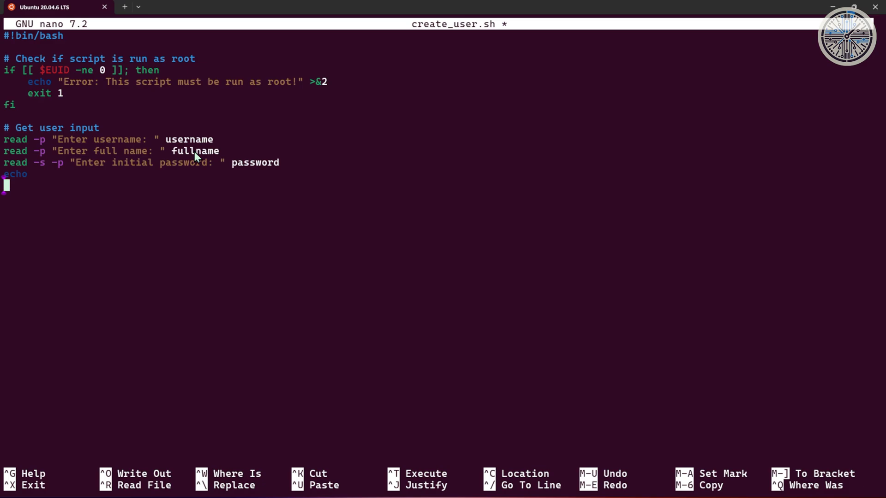
mouse_move(213, 174)
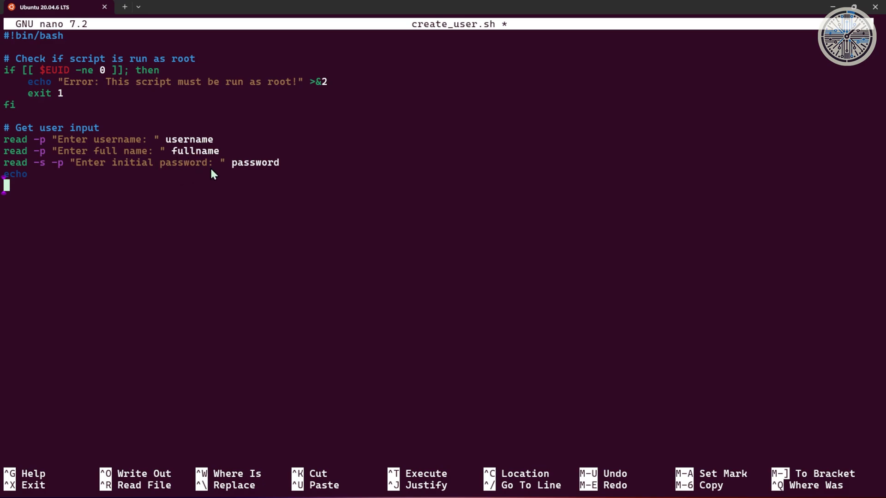
mouse_move(48, 174)
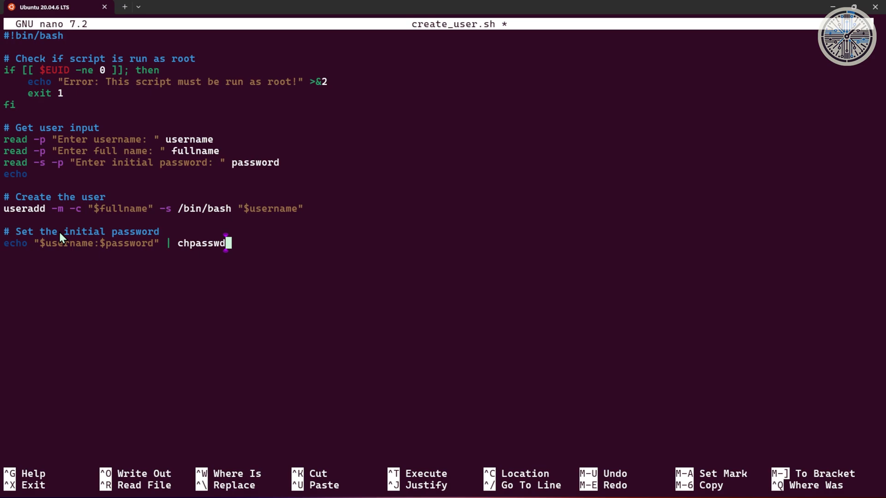
mouse_move(483, 274)
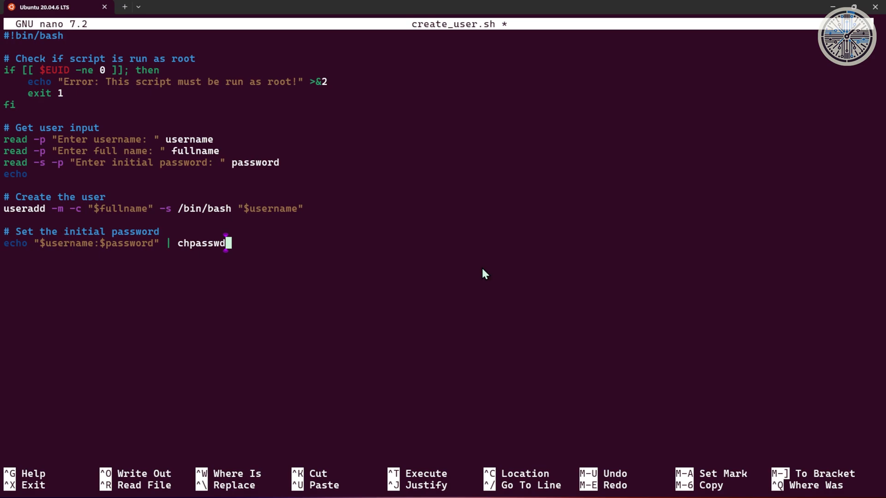
Add passwd --expire "$username" to force a password change at first login.
type("passwd --expire \"$username\"")
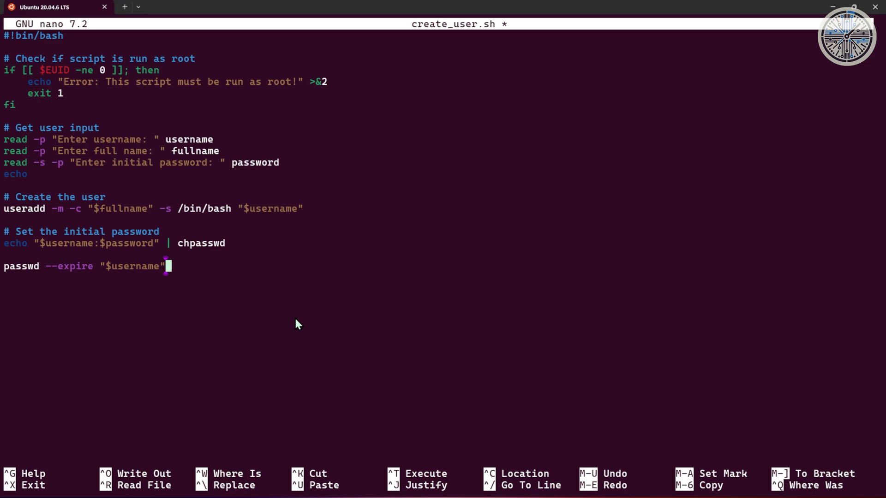
mouse_move(295, 333)
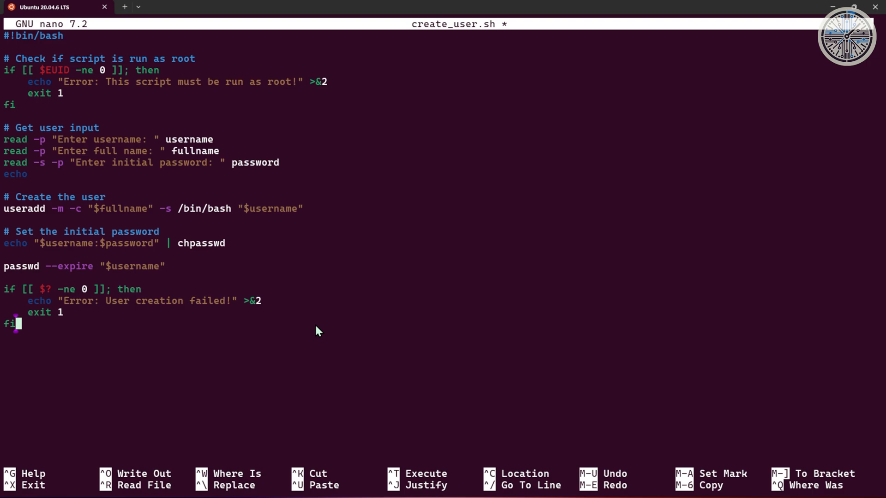
mouse_move(284, 317)
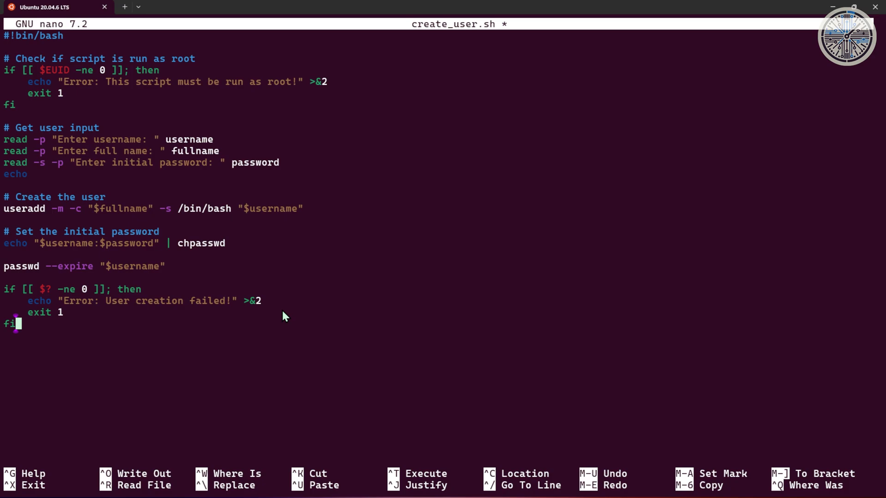
mouse_move(85, 331)
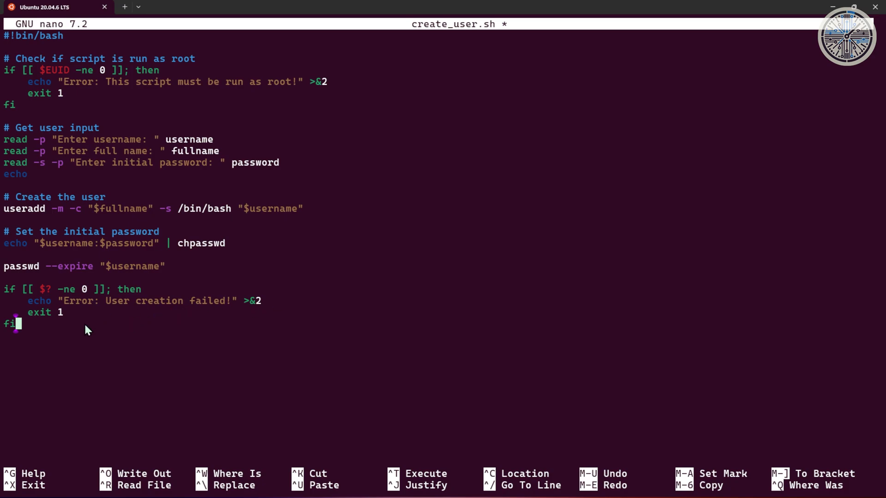
mouse_move(72, 329)
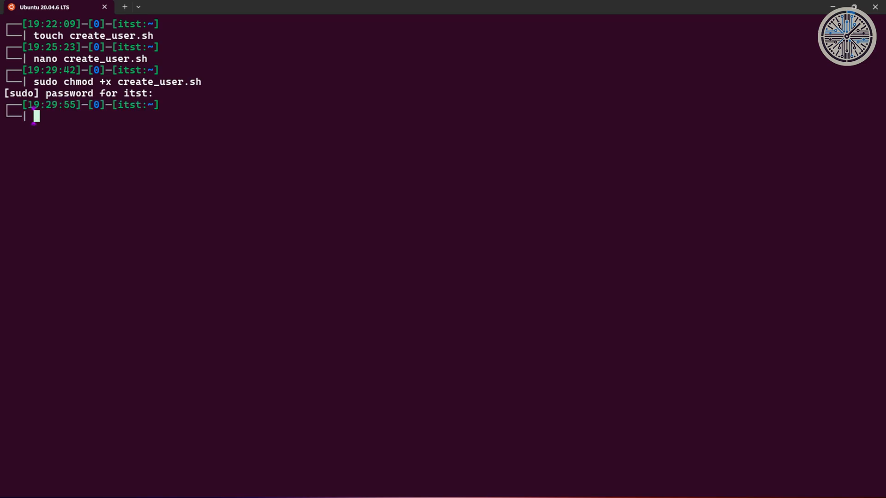
Run ./create_user.sh, then reopen create_user.sh in nano after it fails.
type("./create_user.sh")
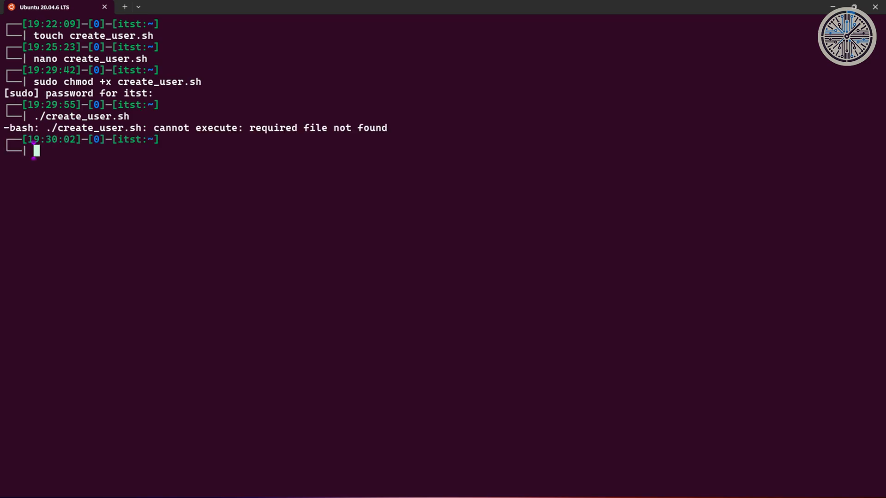
type("nano create_user.sh")
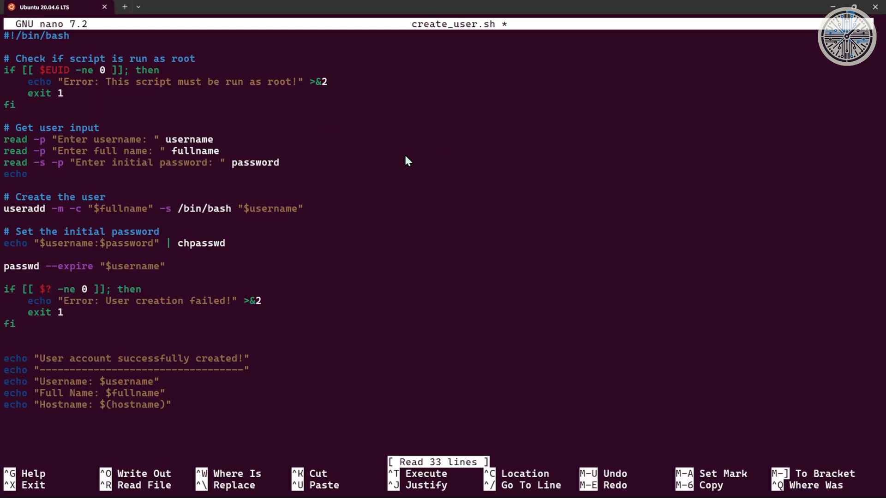
Check the #!/bin/bash first line, then leave nano for the terminal.
left_click(22, 35)
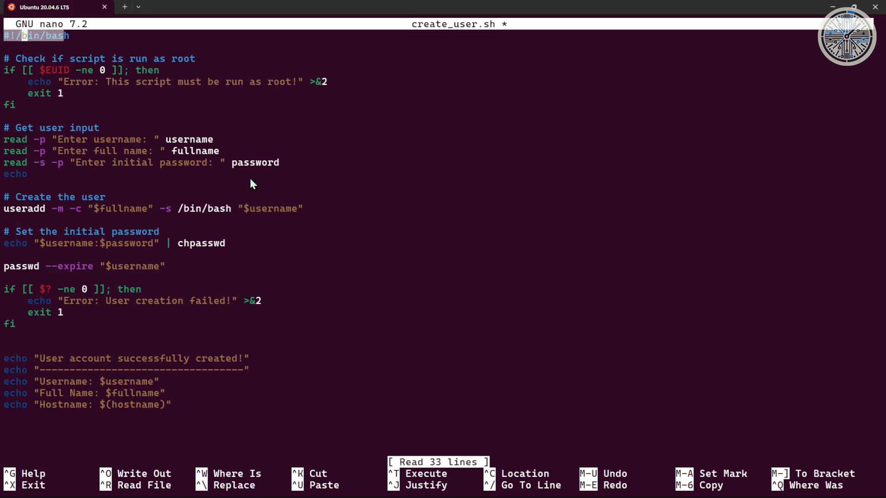
key("ctrl+o")
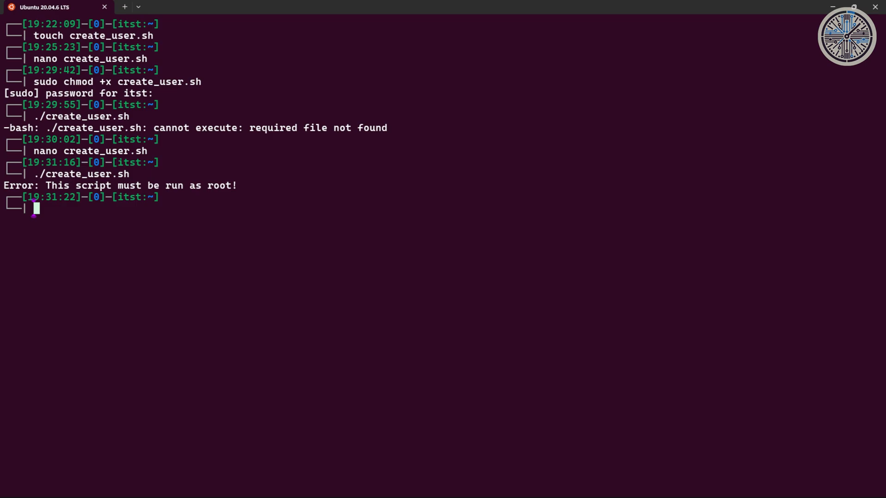
Run the script plainly, then with sudo, creating user tuser with full name 'test user'.
type("./create_user.sh")
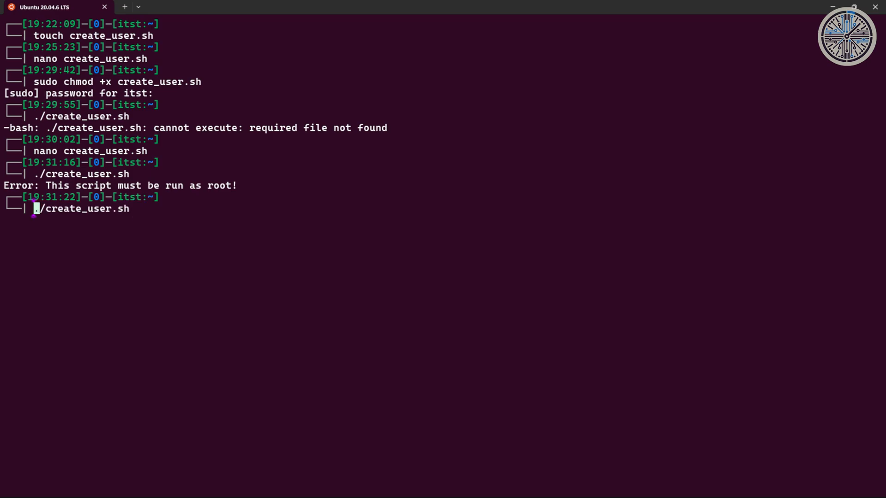
type("sudo")
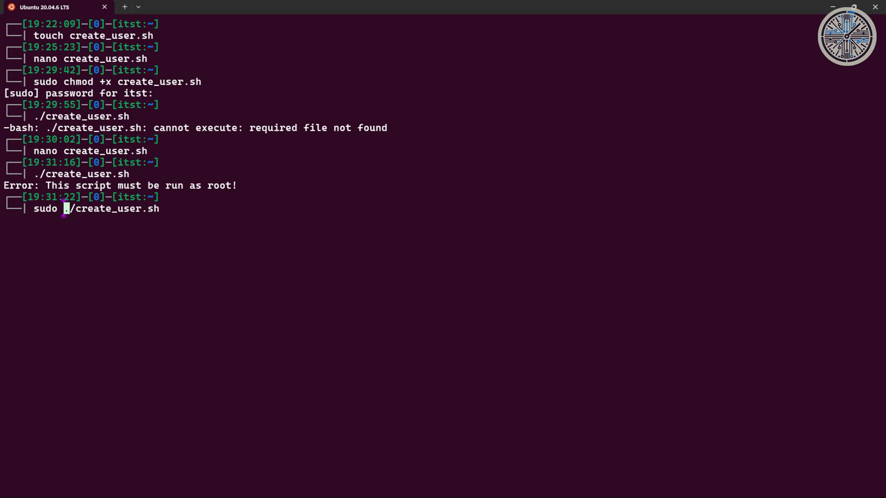
key("Return")
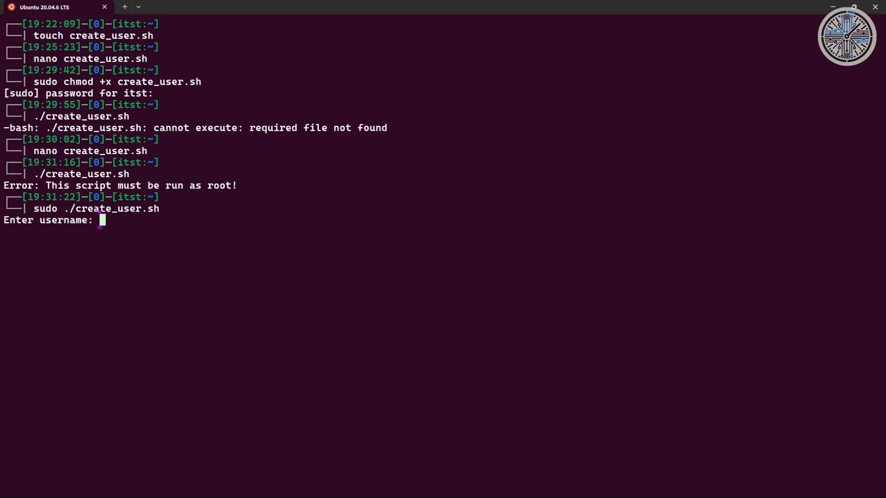
type("tuser")
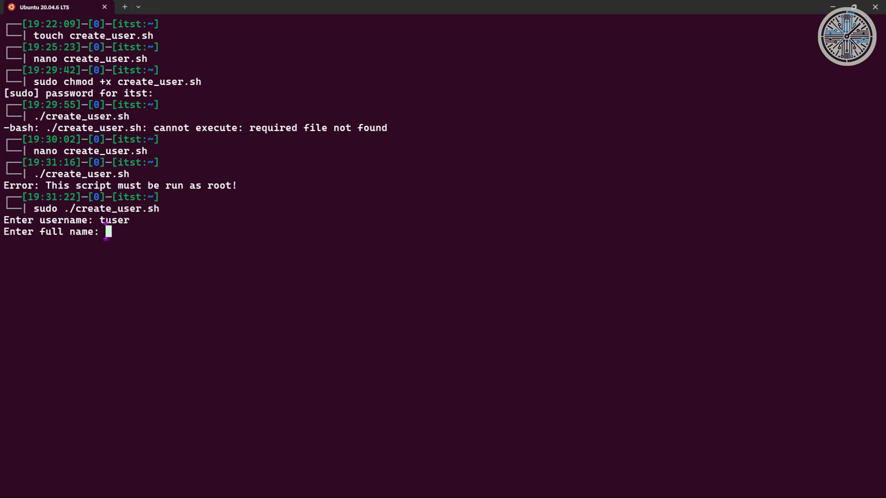
type("test user")
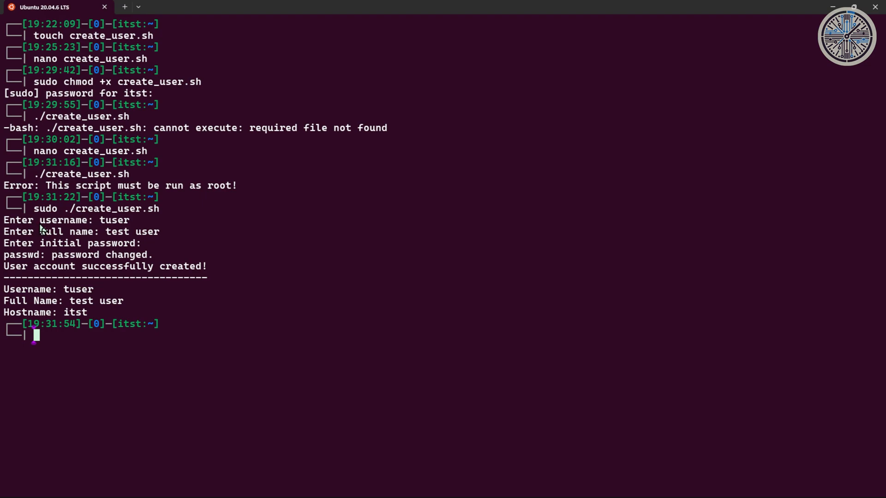
mouse_move(79, 243)
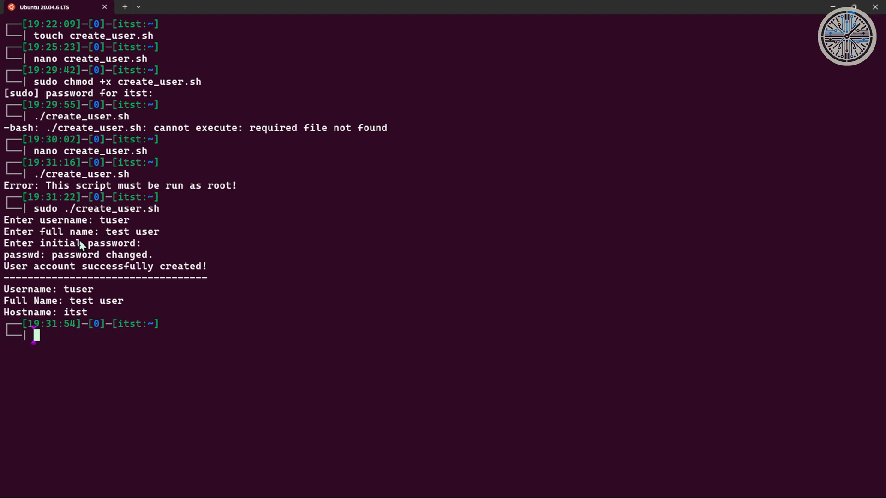
mouse_move(59, 267)
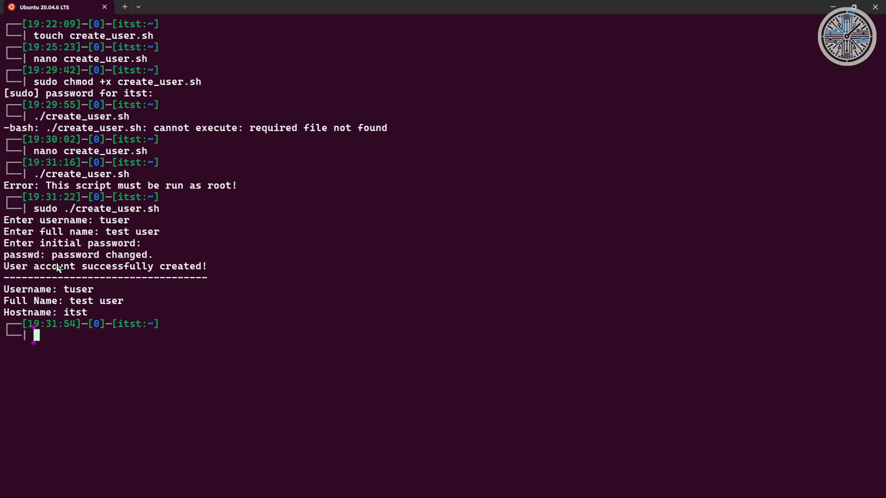
double_click(75, 312)
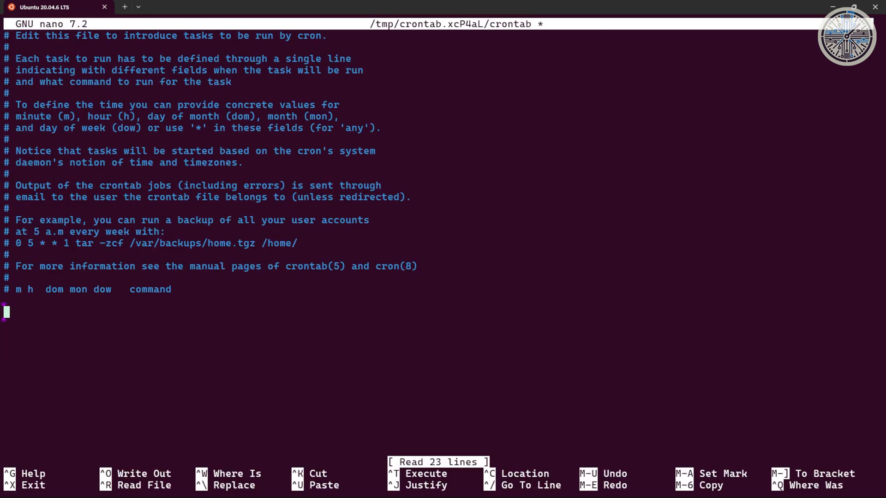
Add '0 8 * * * /home/itst/create_user.sh' to root's crontab and save it.
type("0")
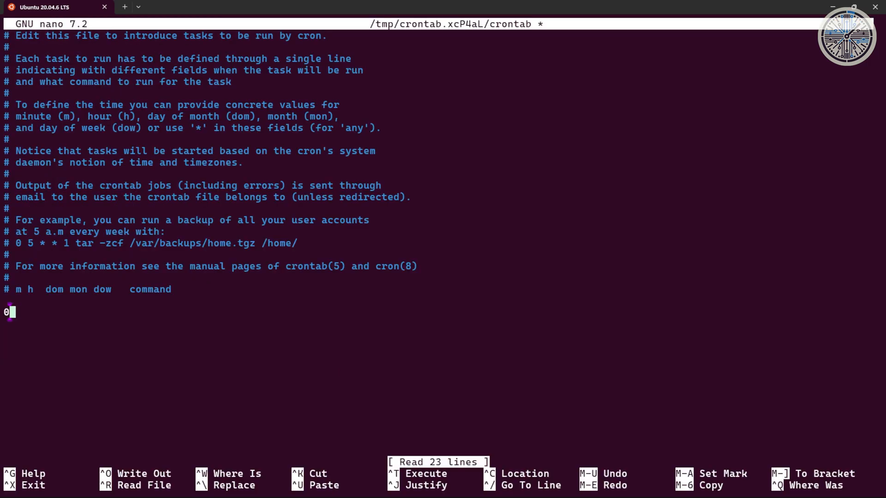
type("8")
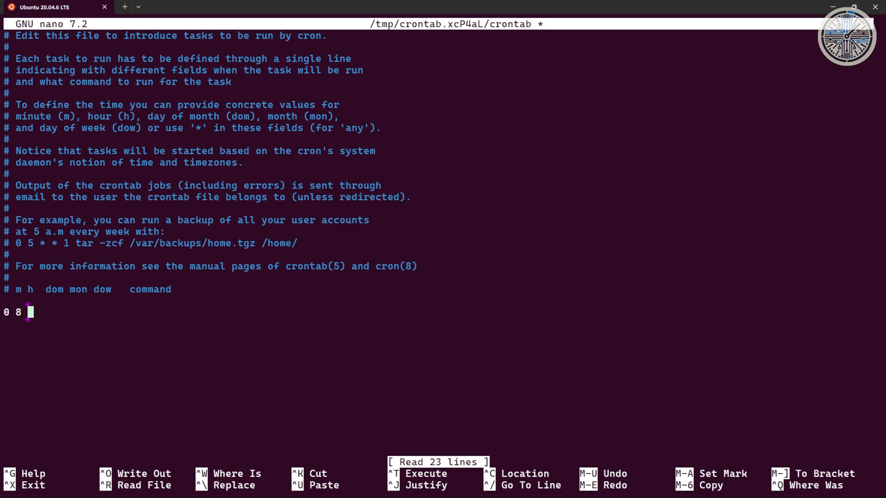
type("* *")
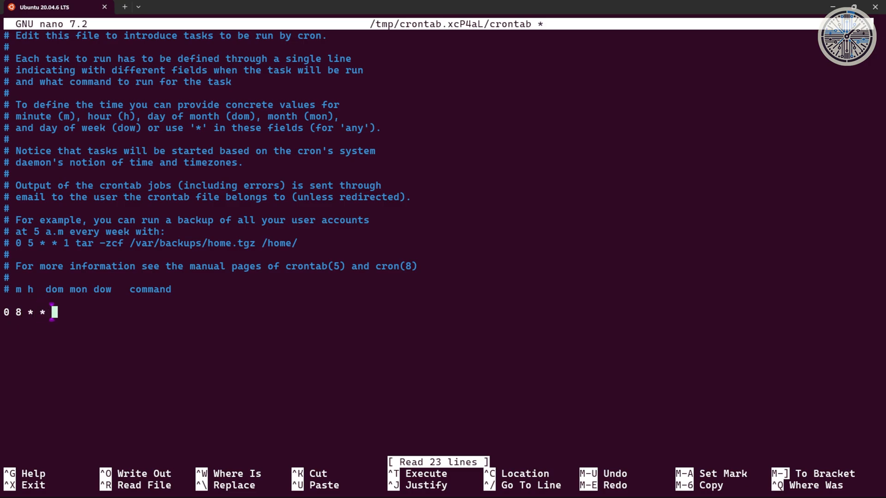
type("/")
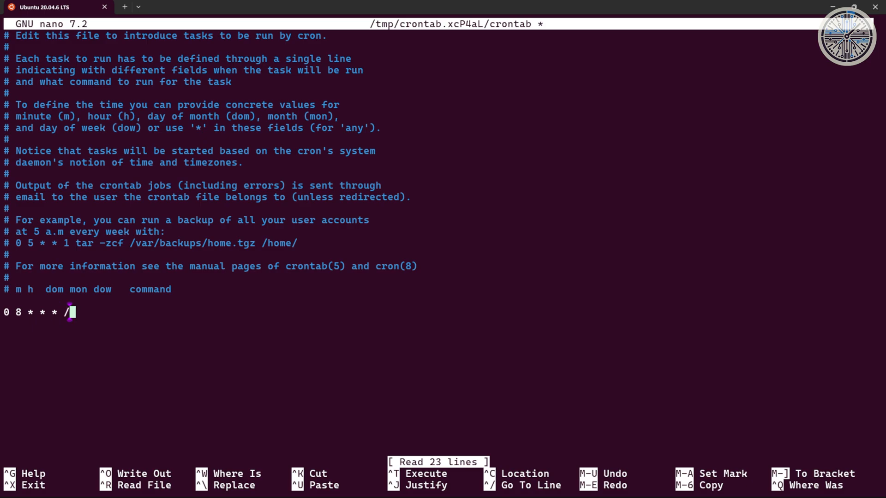
key("ctrl+o")
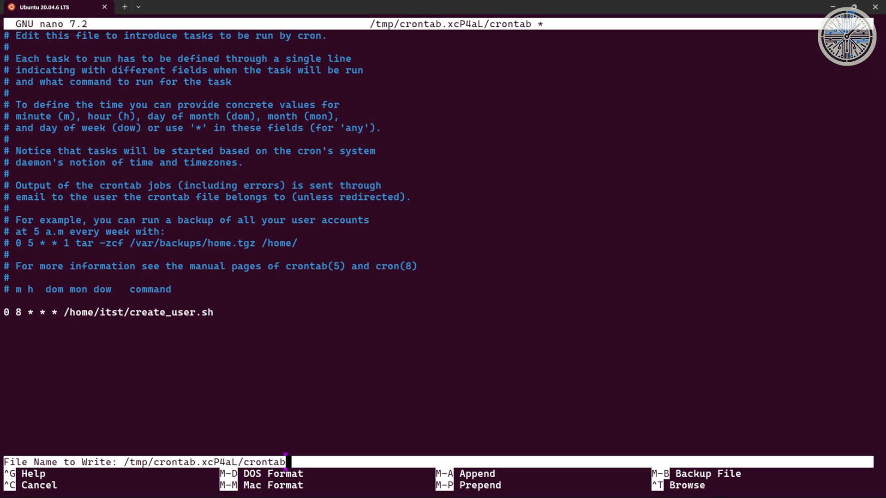
key("Enter")
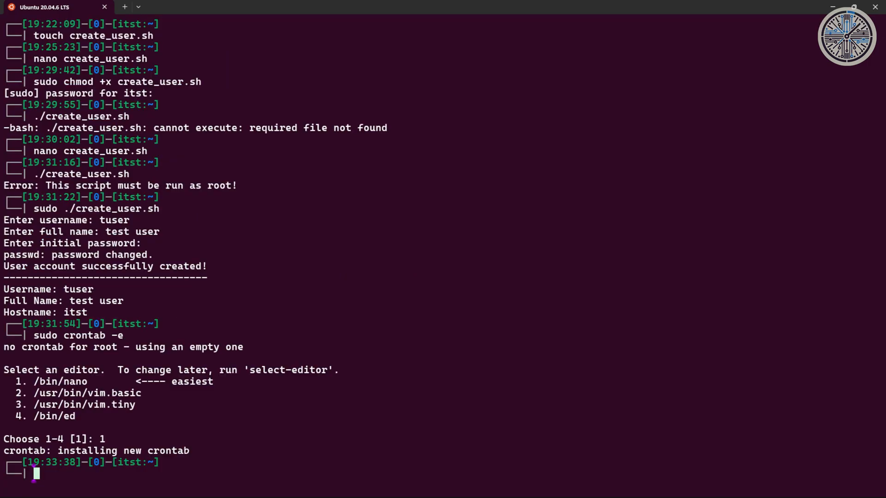